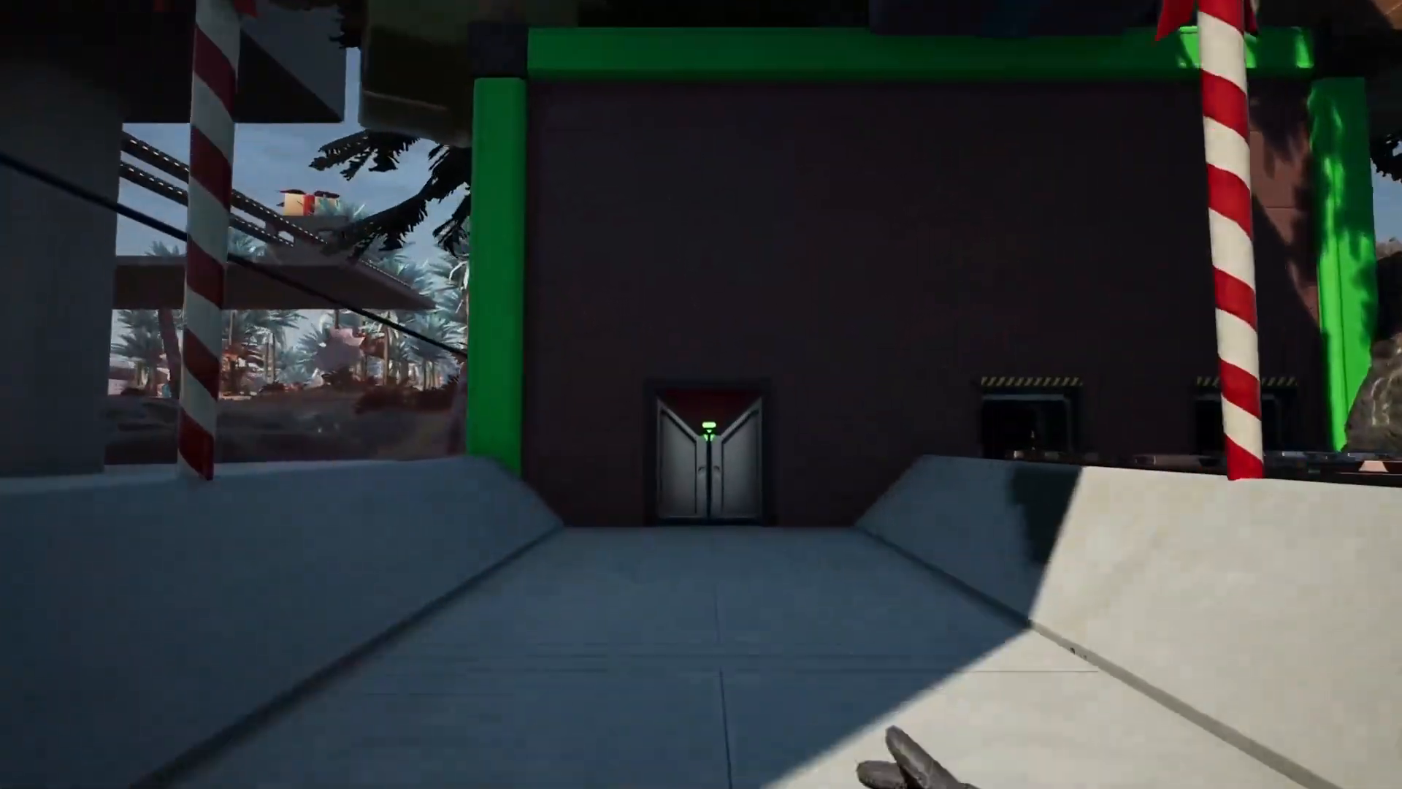
mouse_move(701, 394)
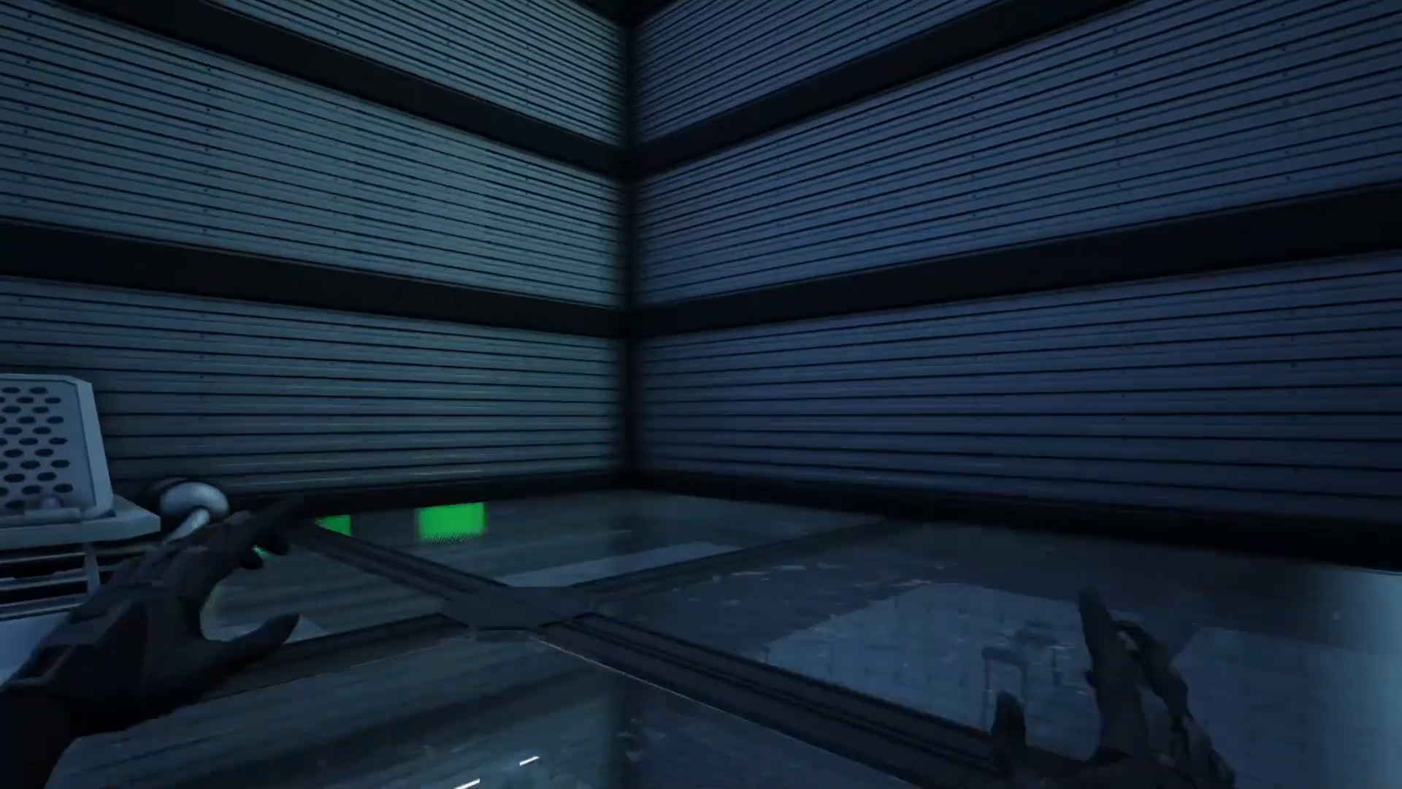
mouse_move(701, 394)
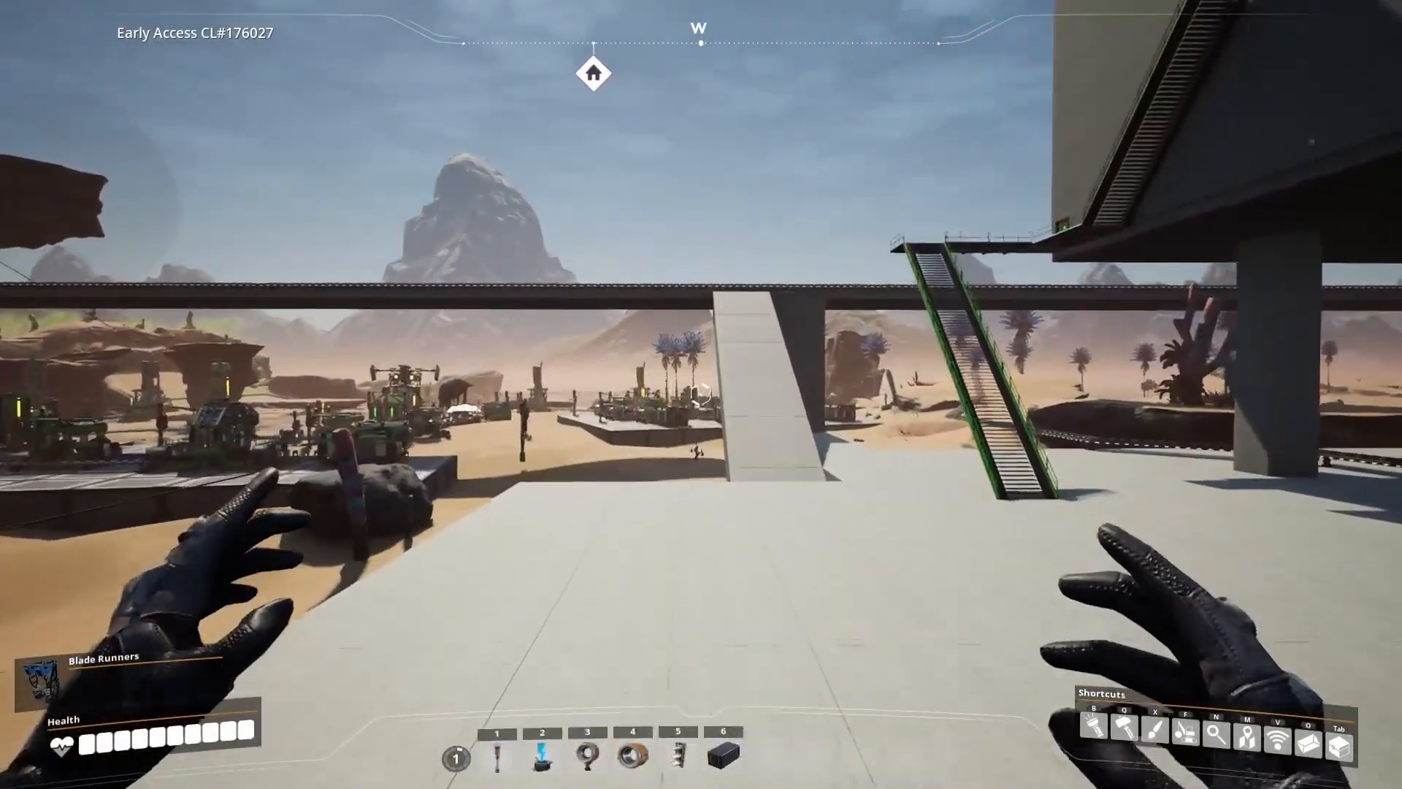
mouse_move(701, 395)
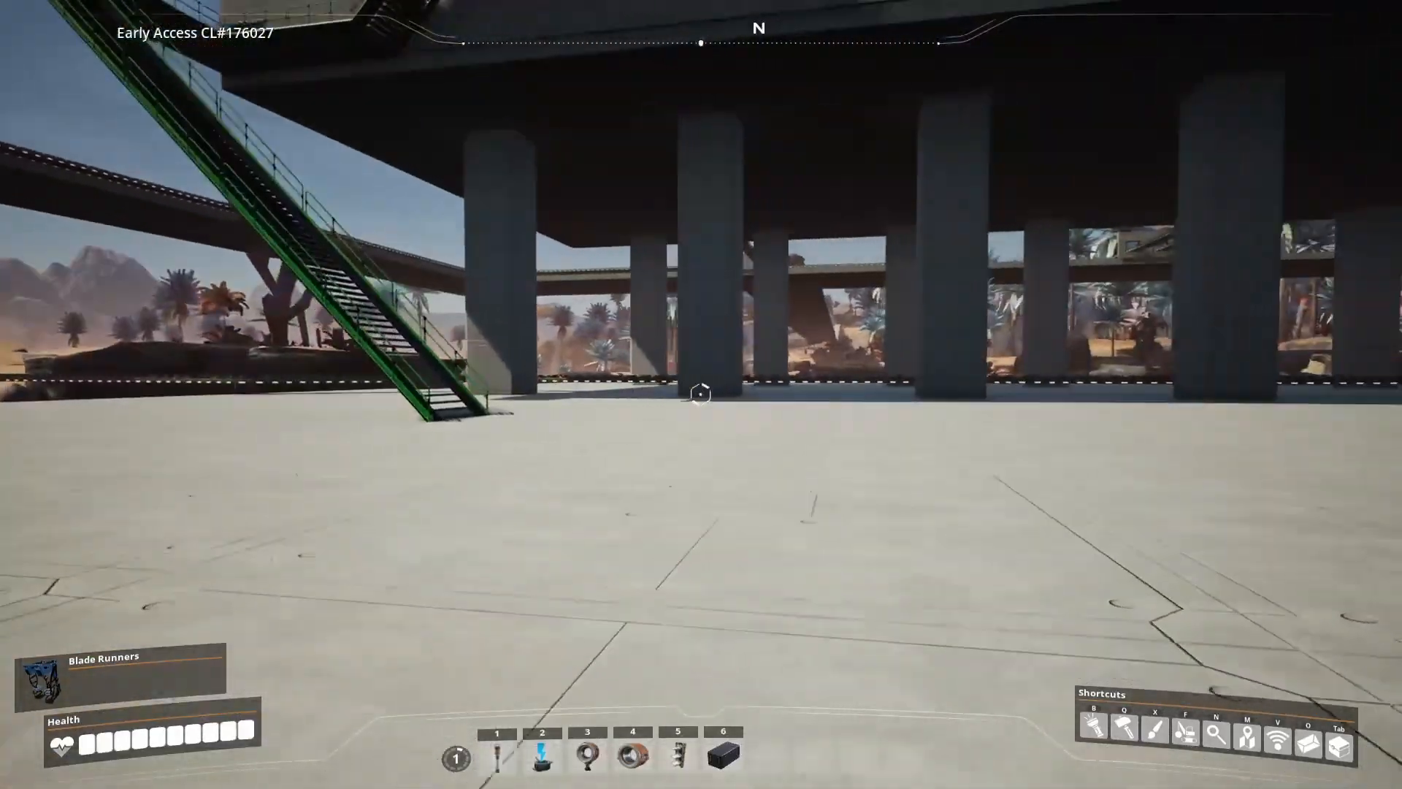
mouse_move(701, 394)
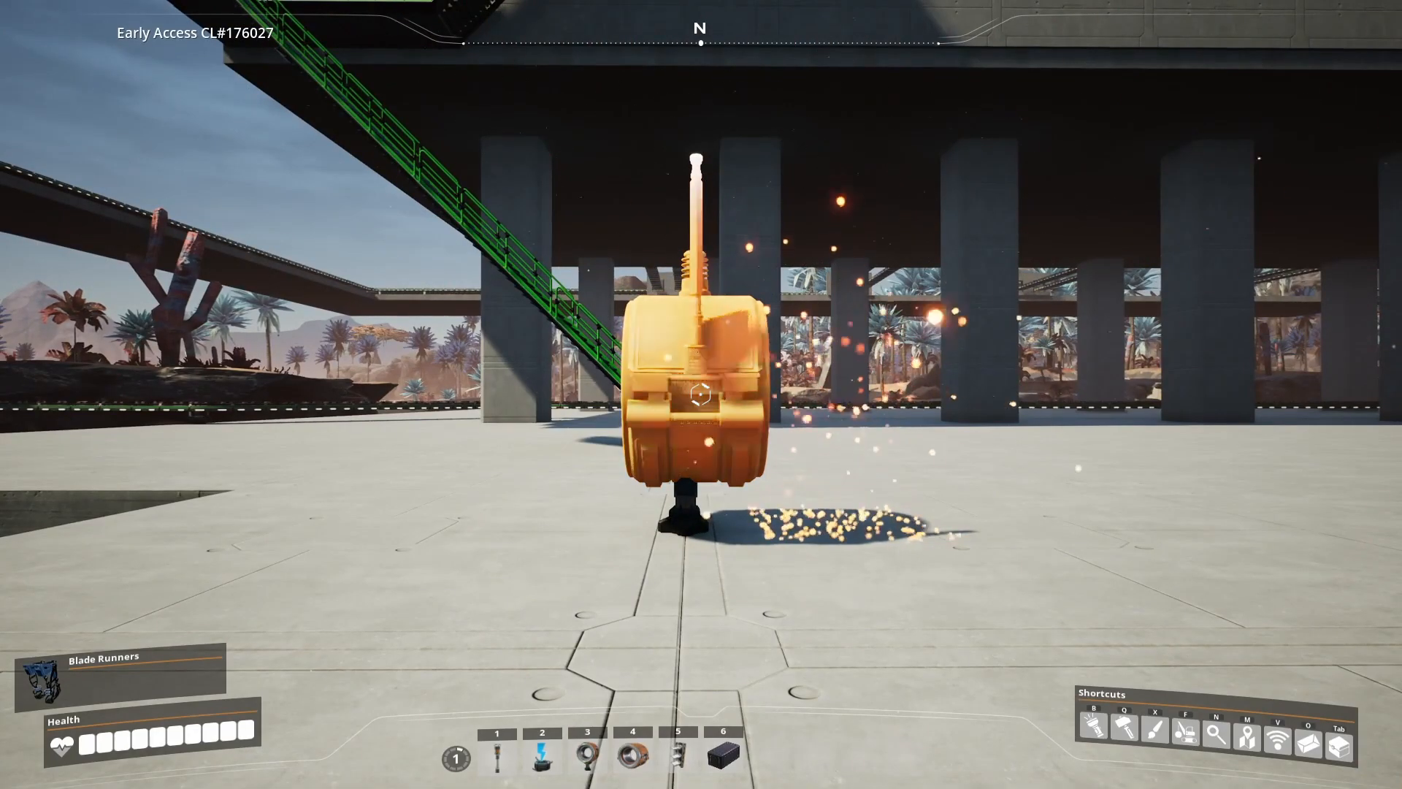
Step: Leave the build menu after placing the hypertube entrance under the overpass
key("Escape")
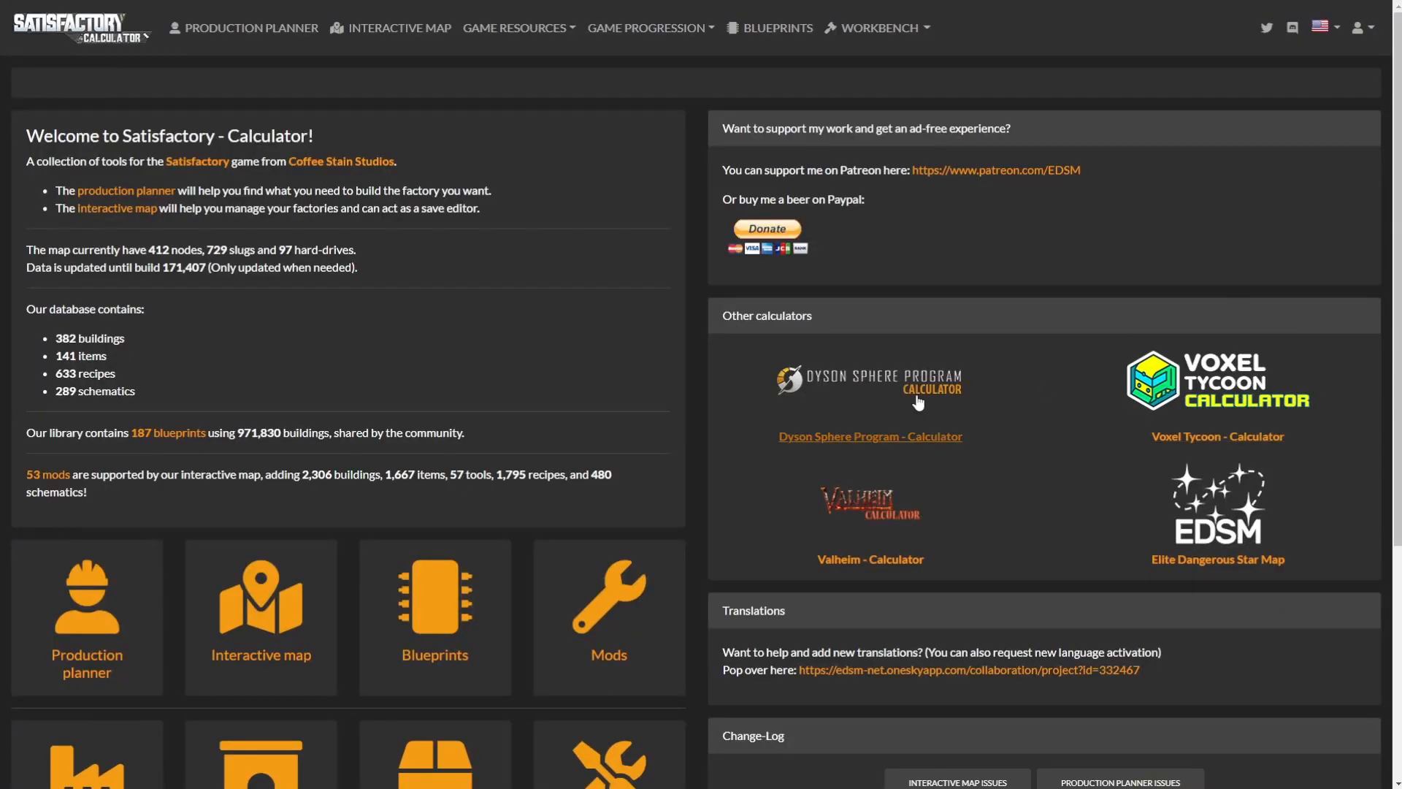
mouse_move(397, 28)
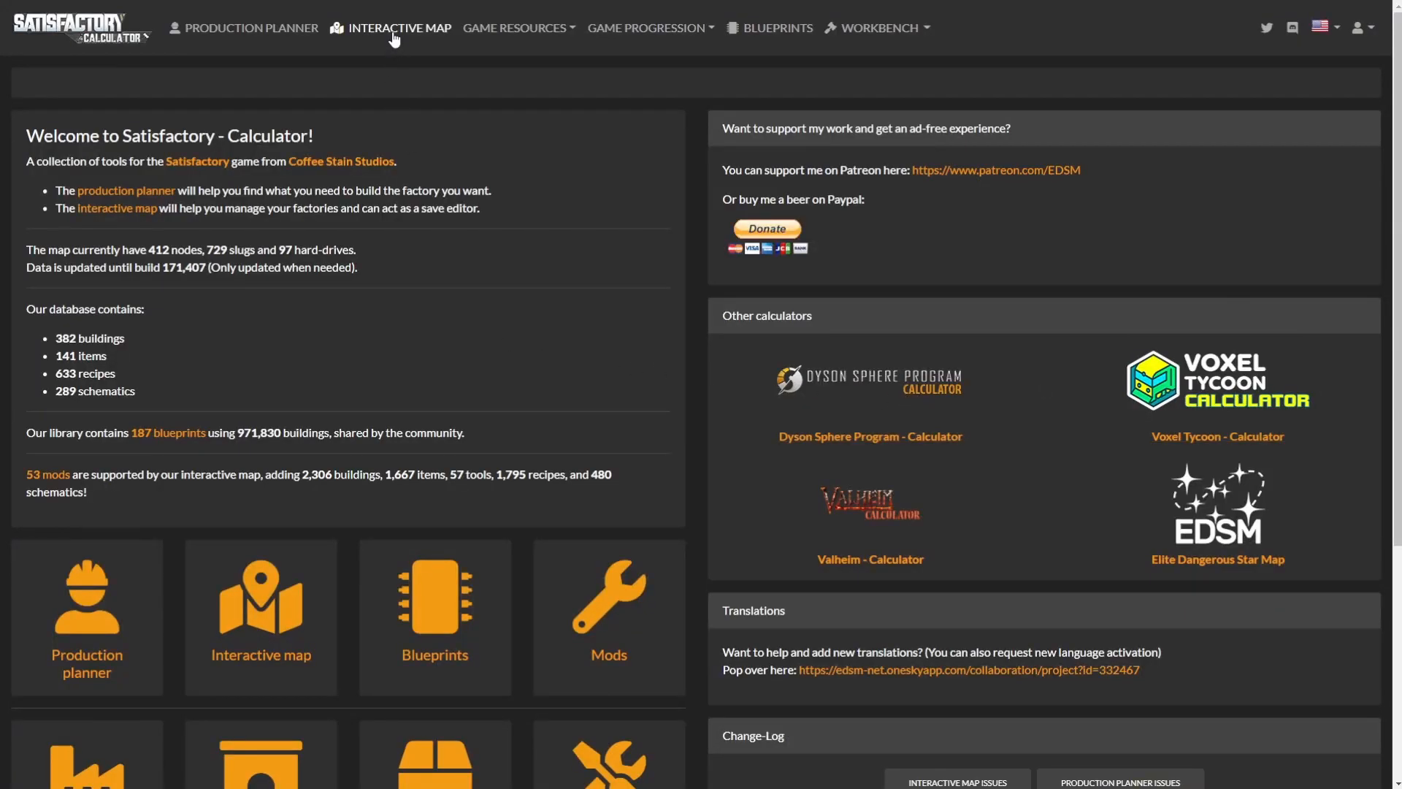
Step: Go to the interactive map and start loading the save game onto it
left_click(398, 28)
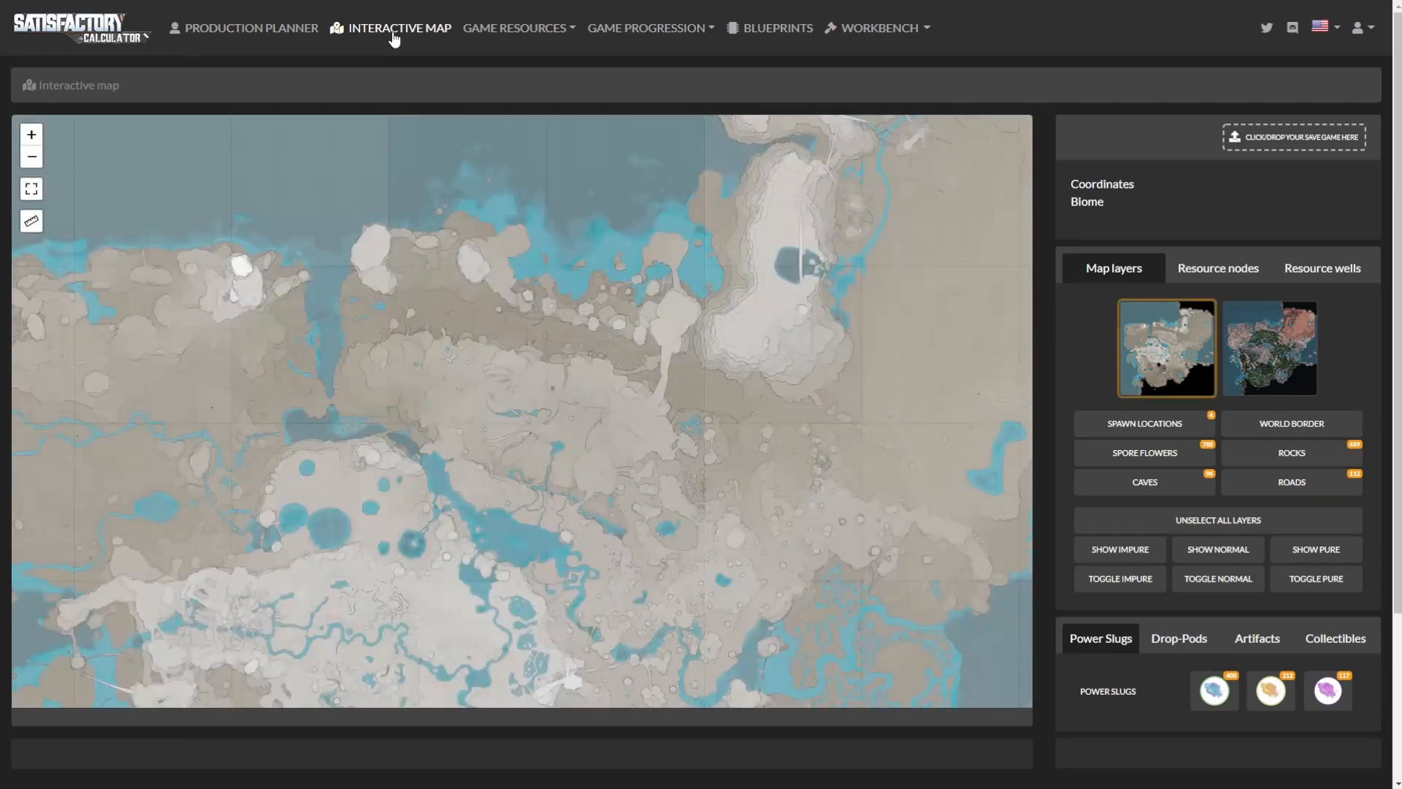
mouse_move(1293, 143)
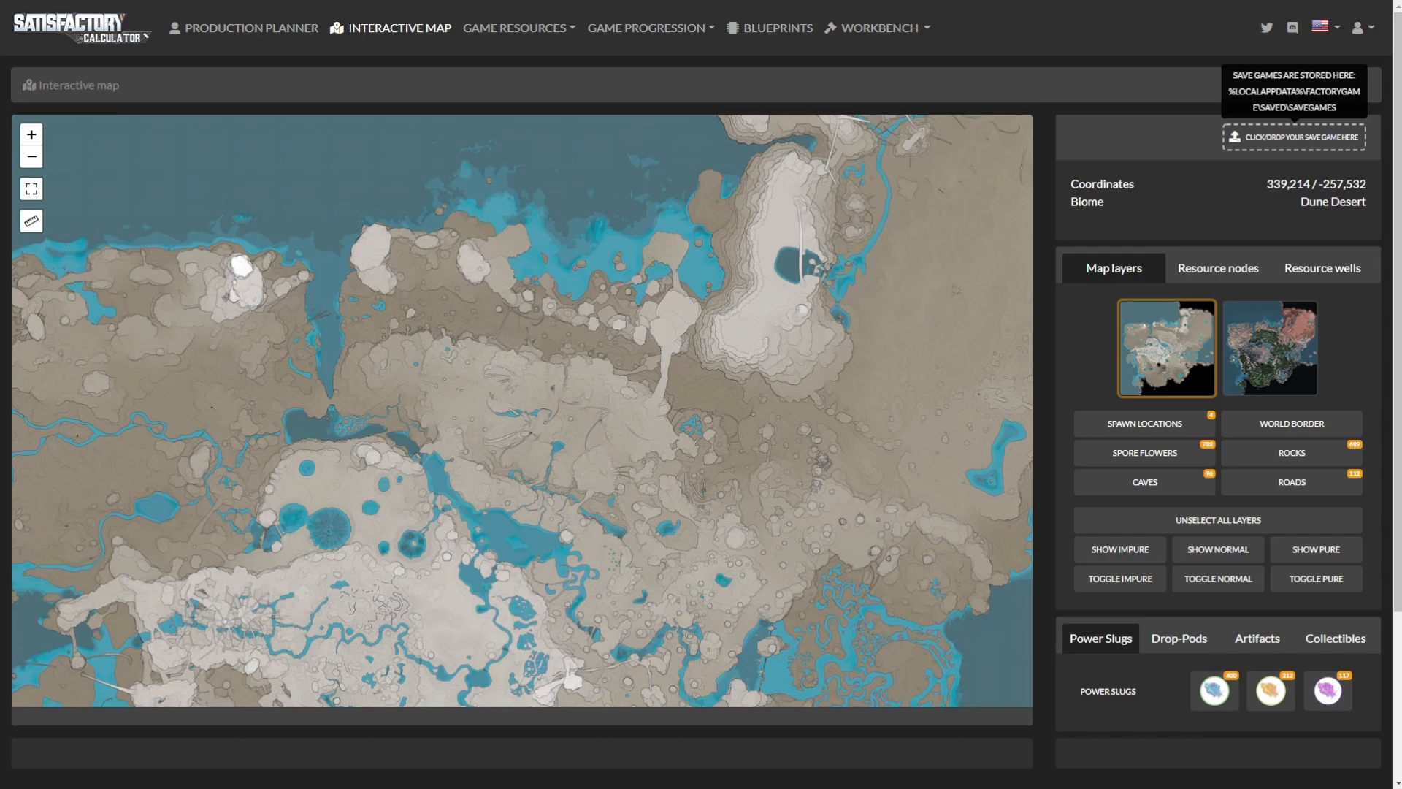
left_click(1292, 137)
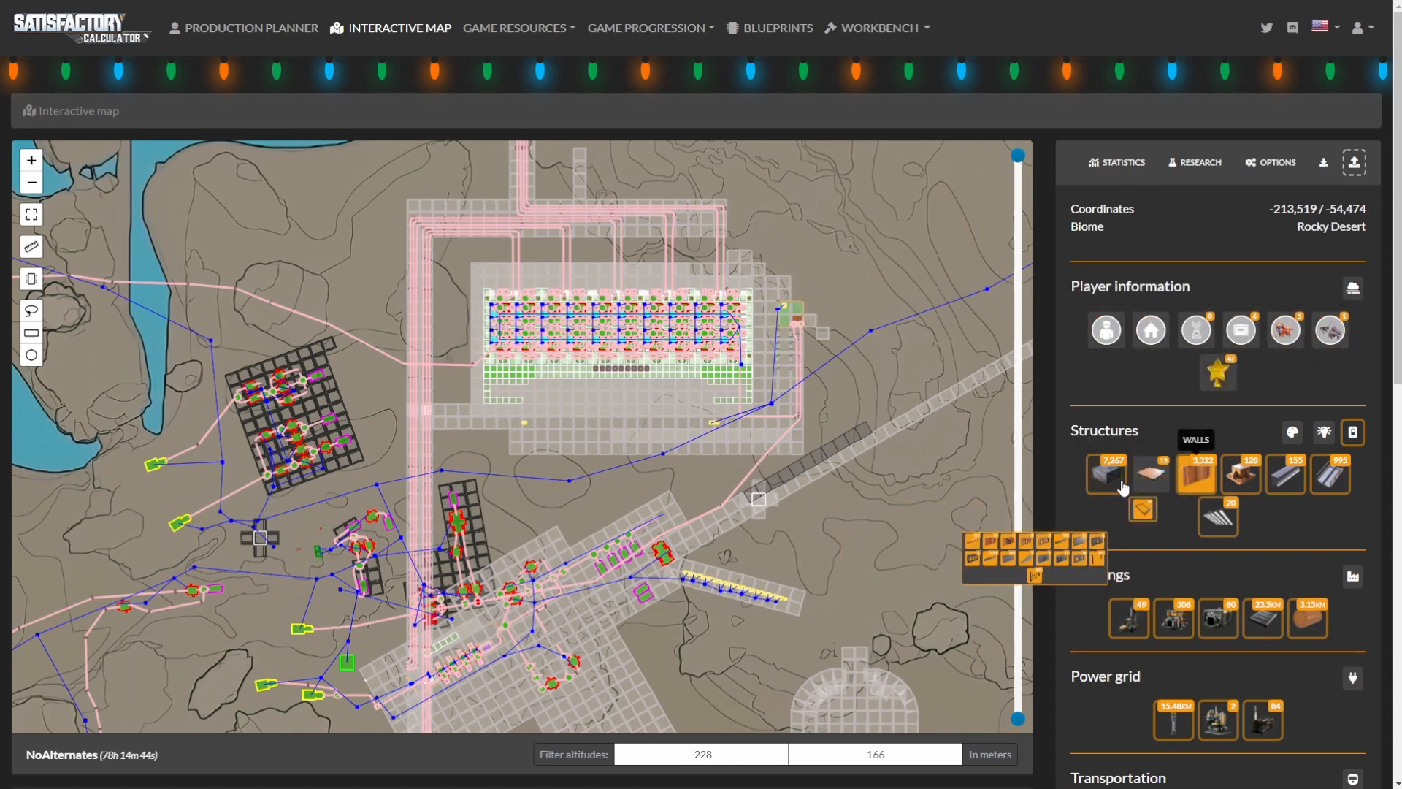
Step: Hide the other structures so only the hypertube entrances show on the map
left_click(1352, 432)
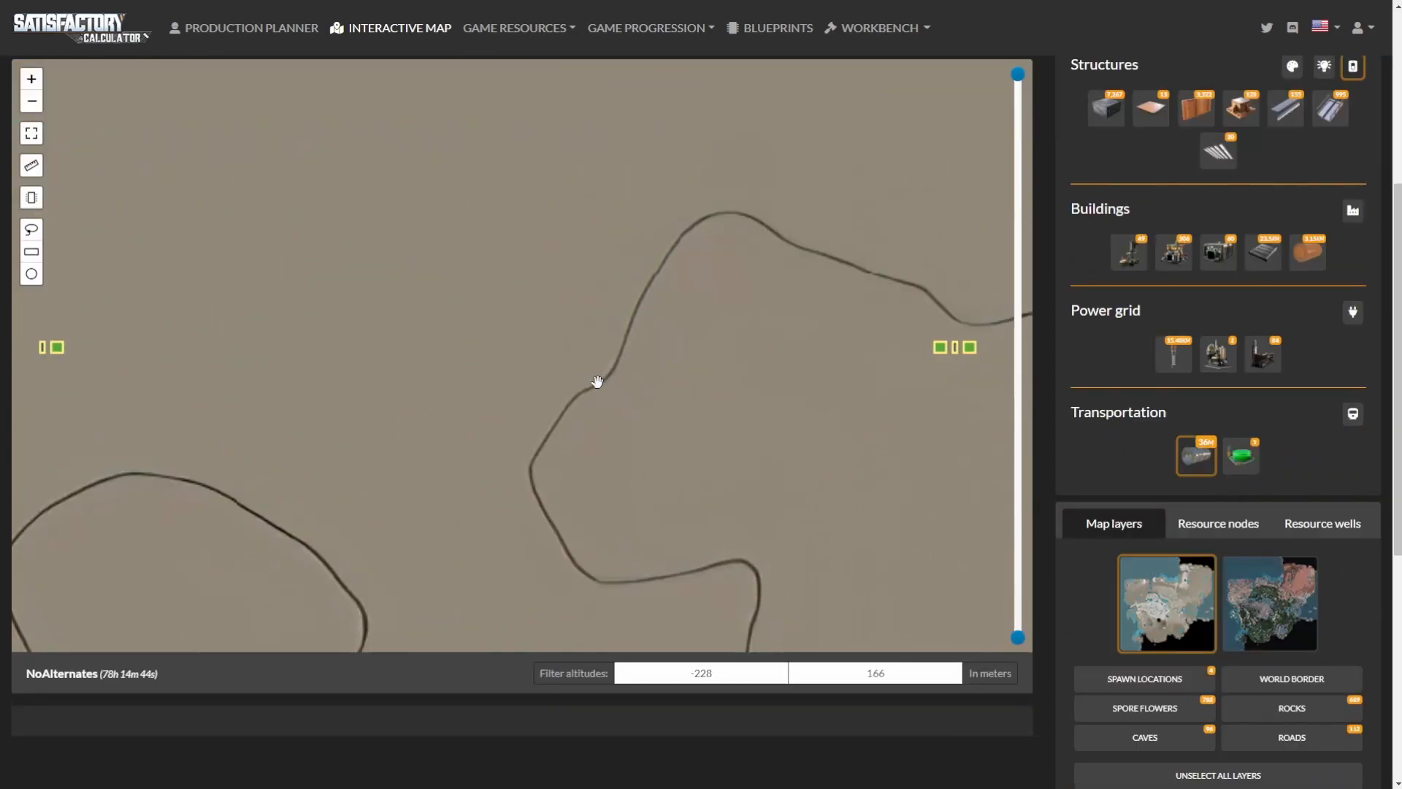
mouse_move(288, 444)
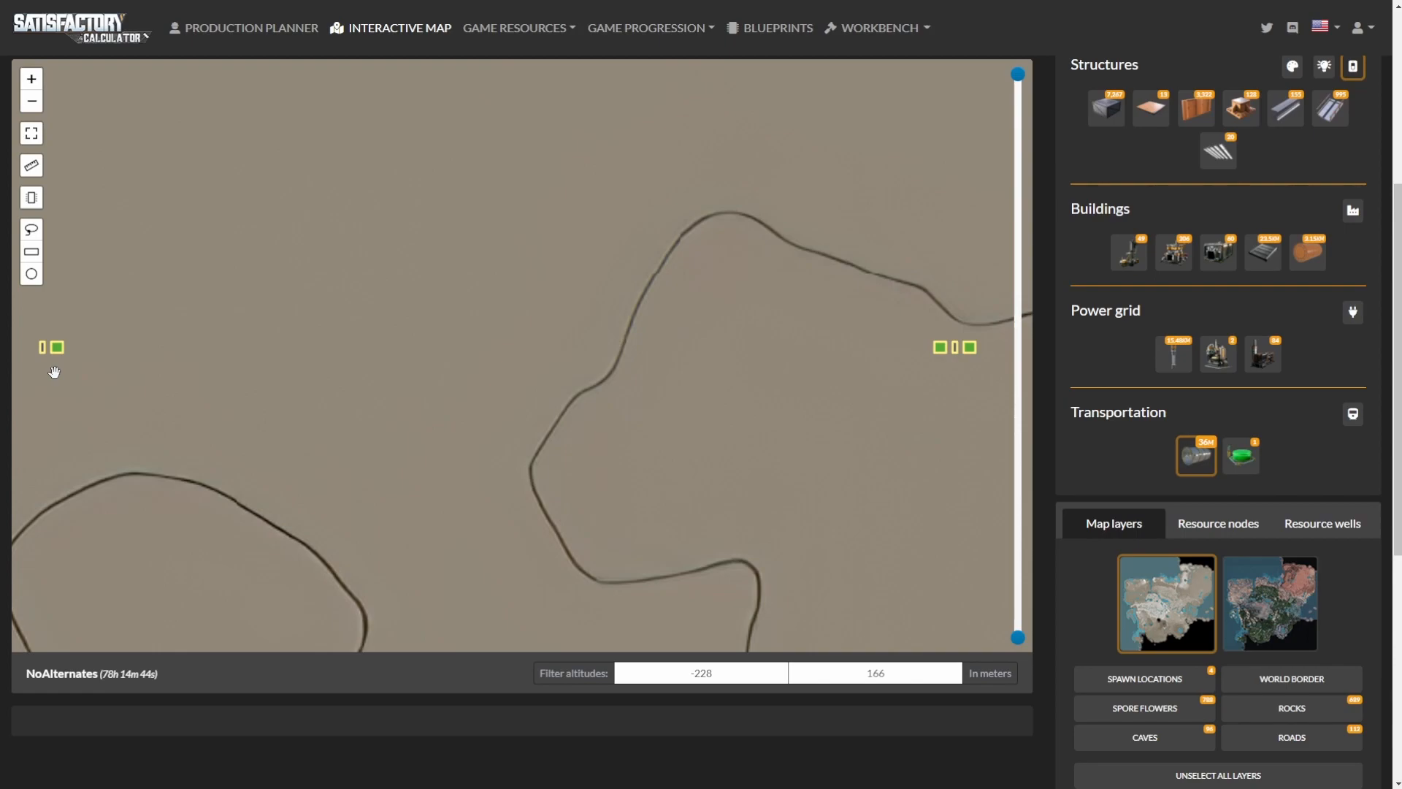
mouse_move(961, 373)
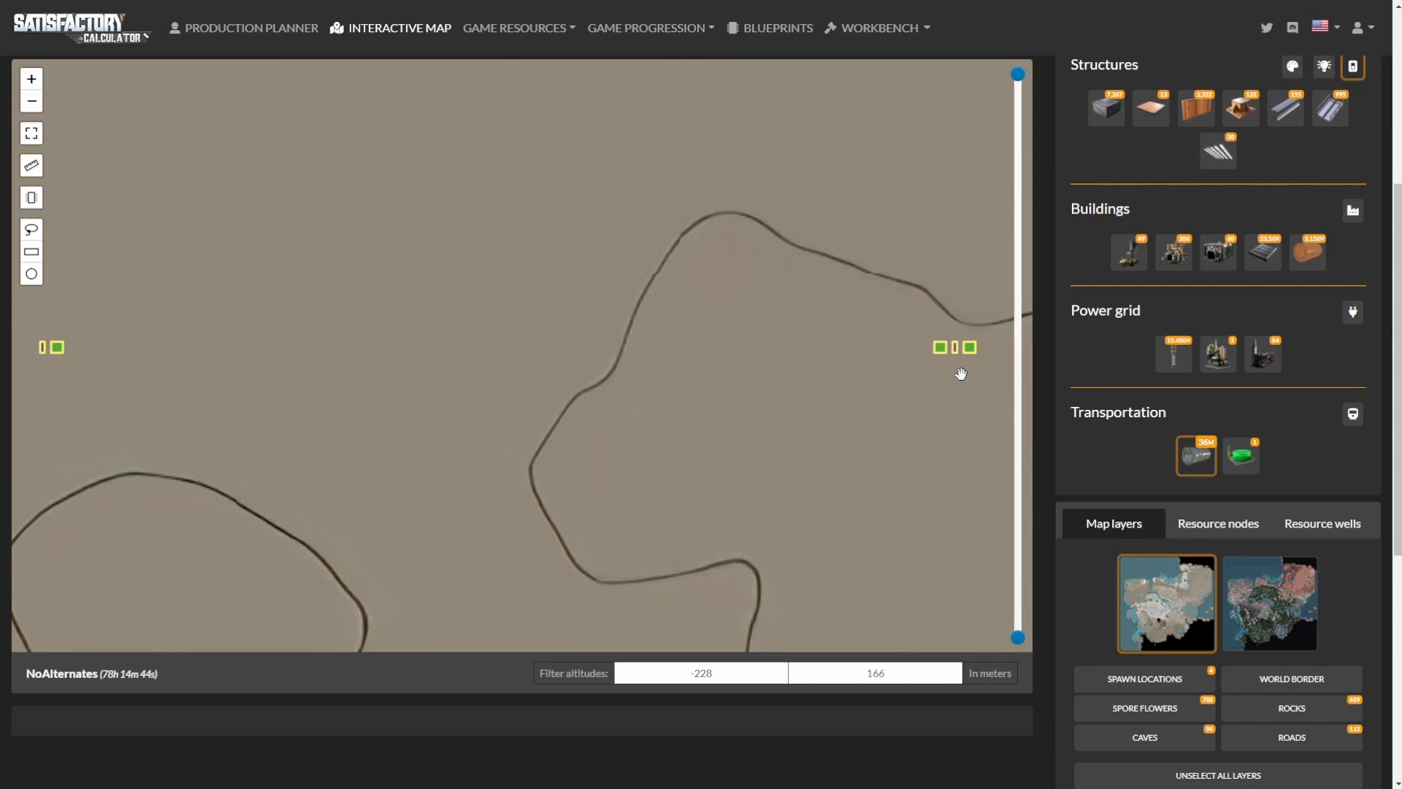
mouse_move(778, 362)
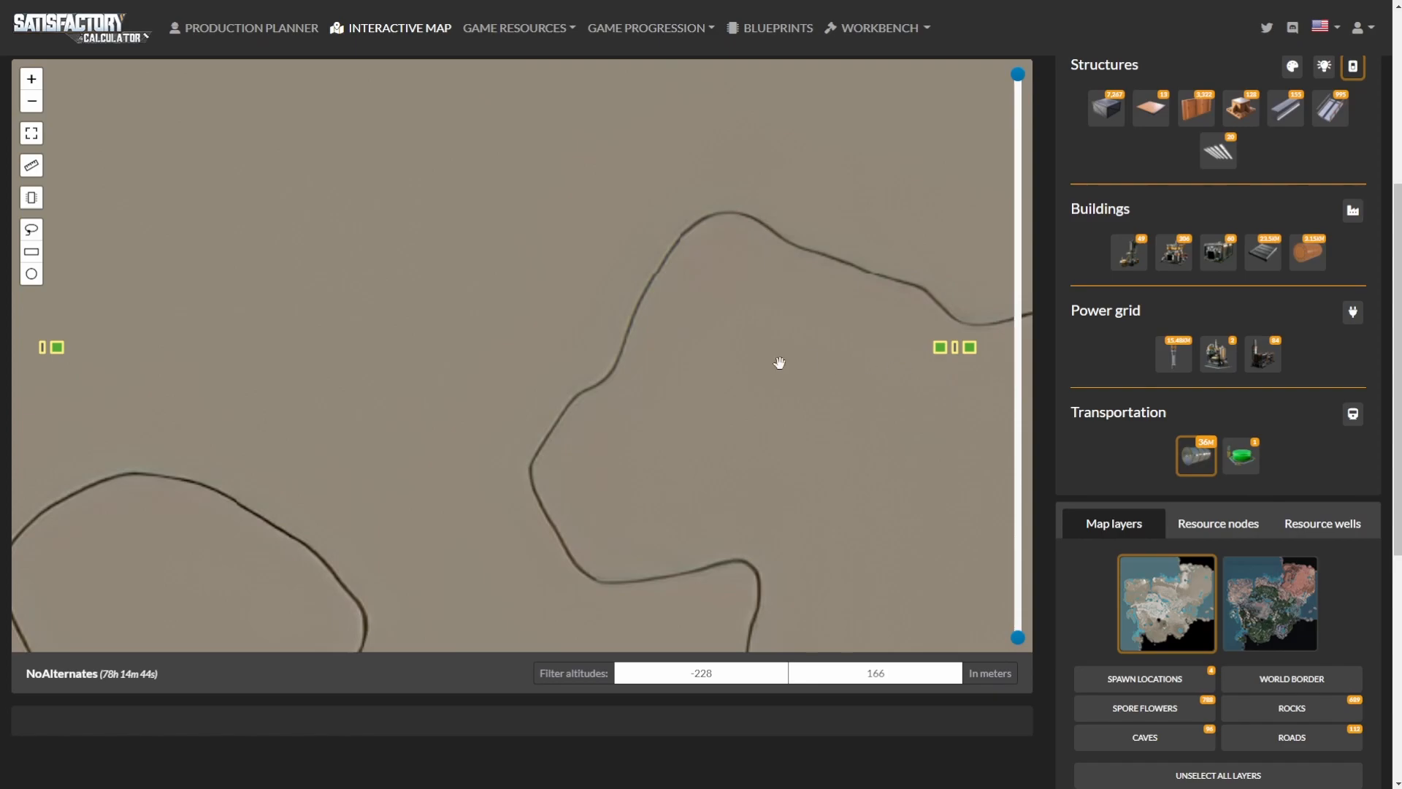
right_click(57, 347)
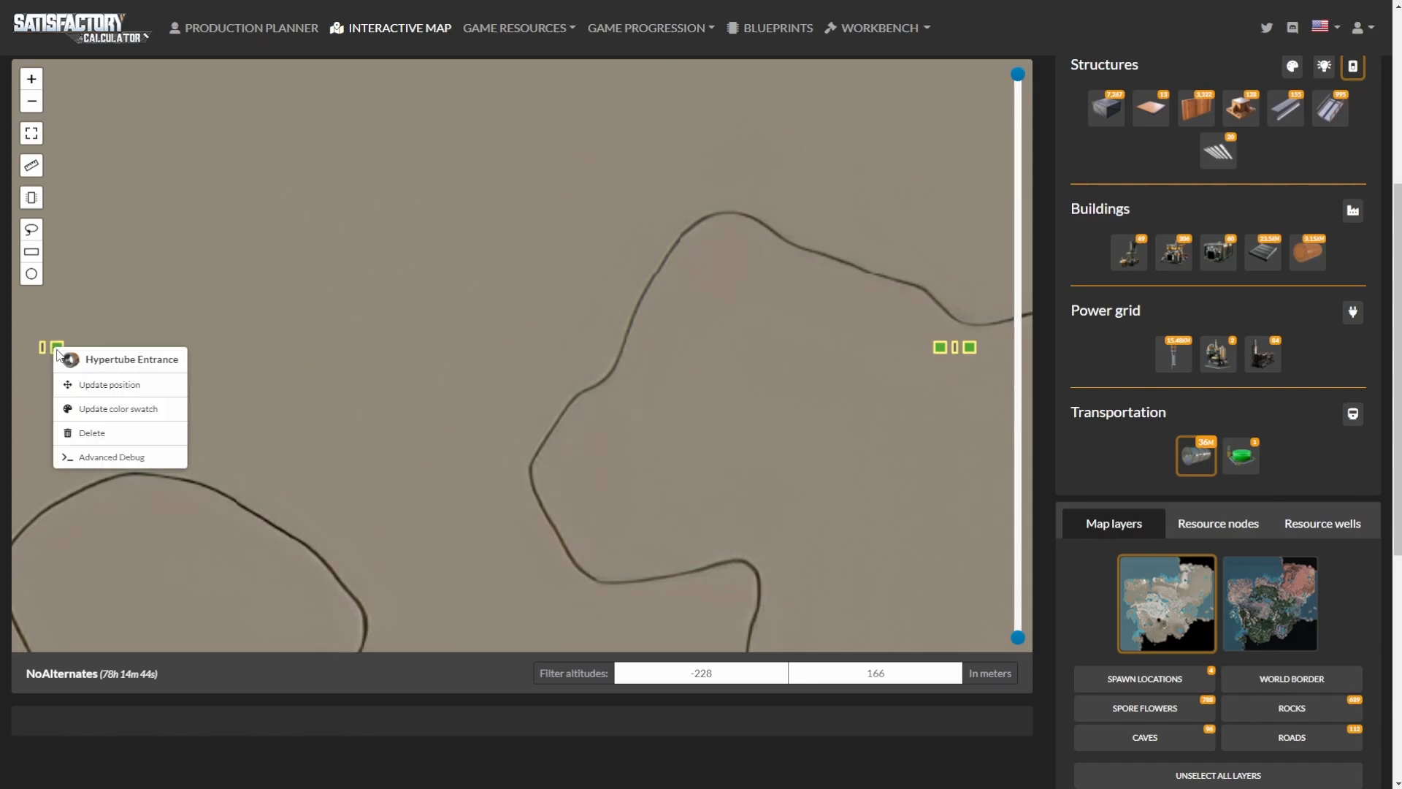
left_click(110, 384)
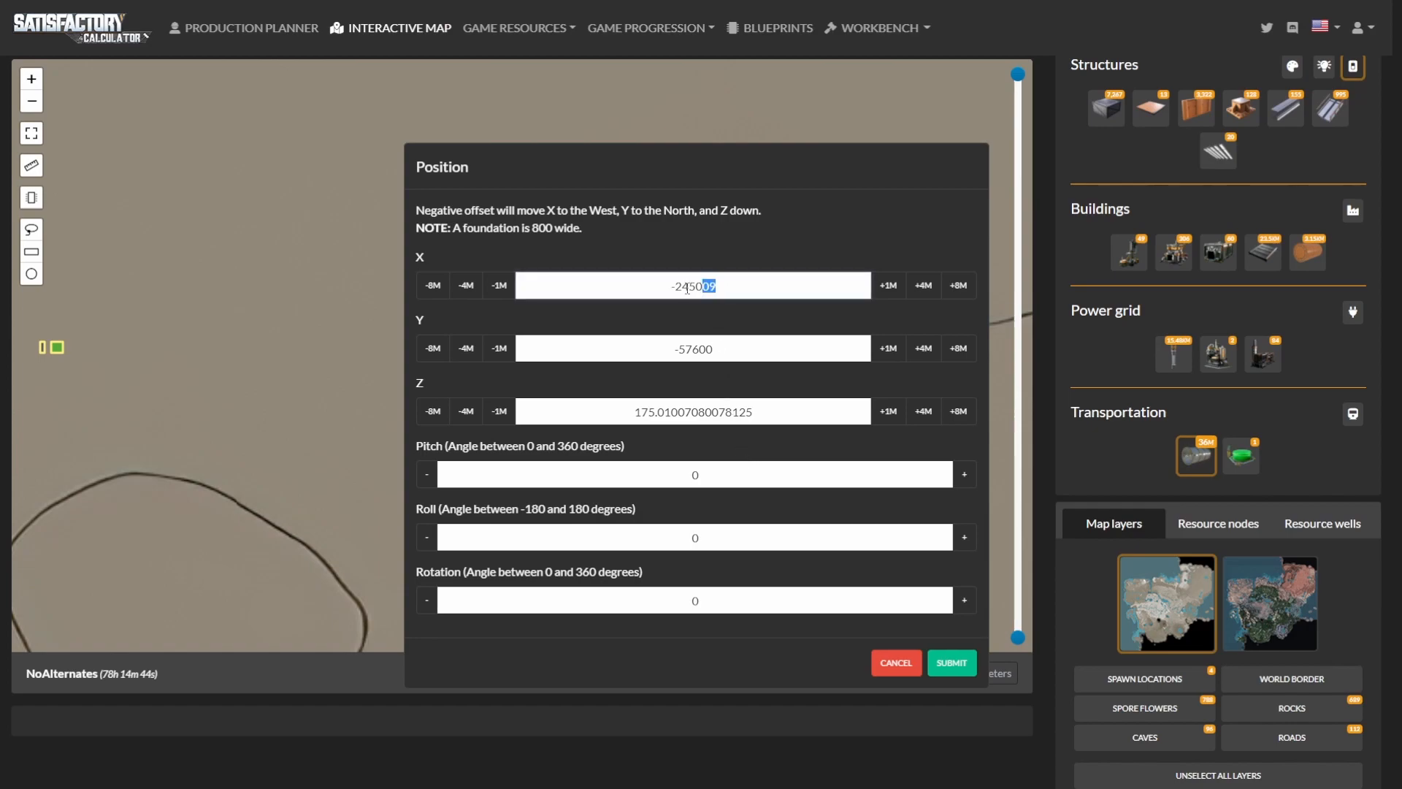
left_click(950, 663)
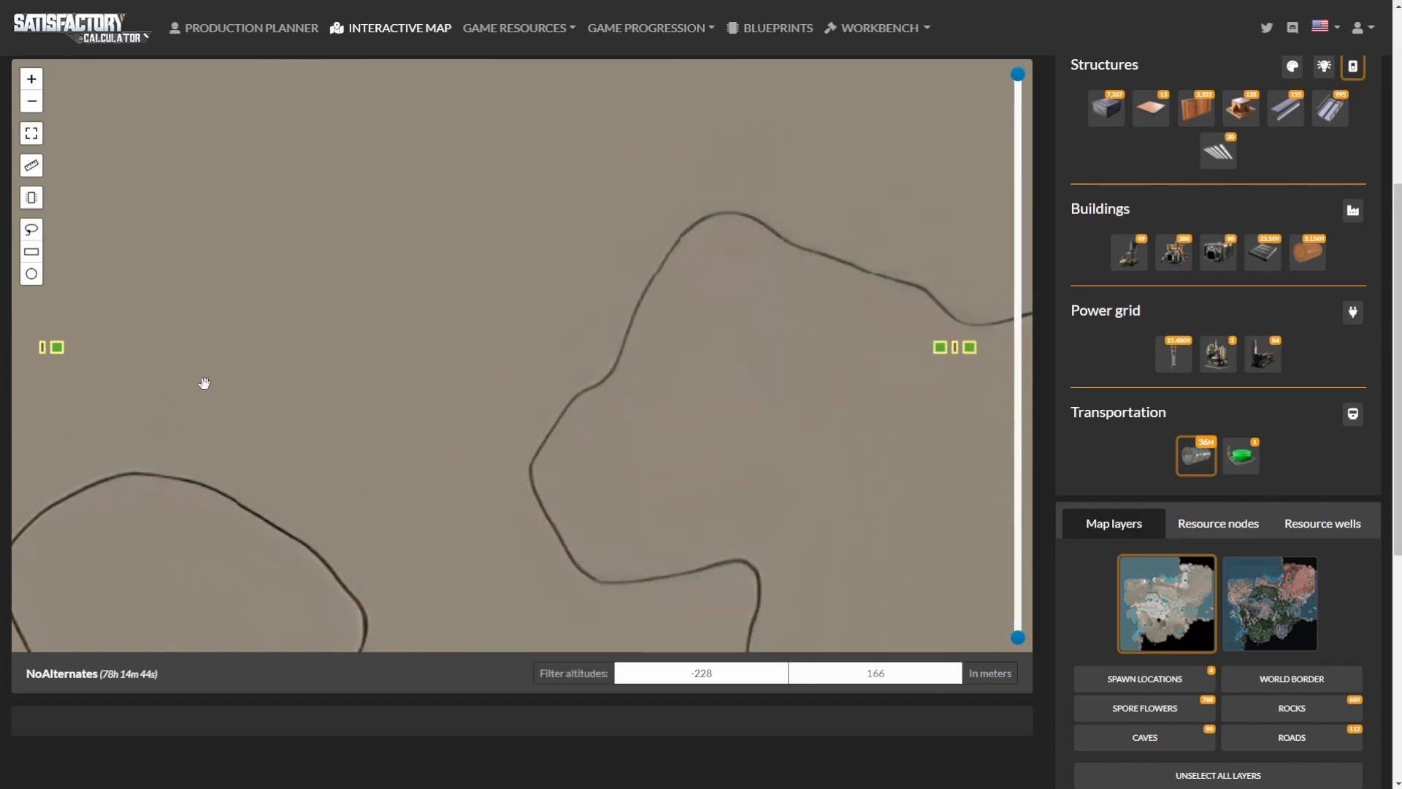
right_click(58, 347)
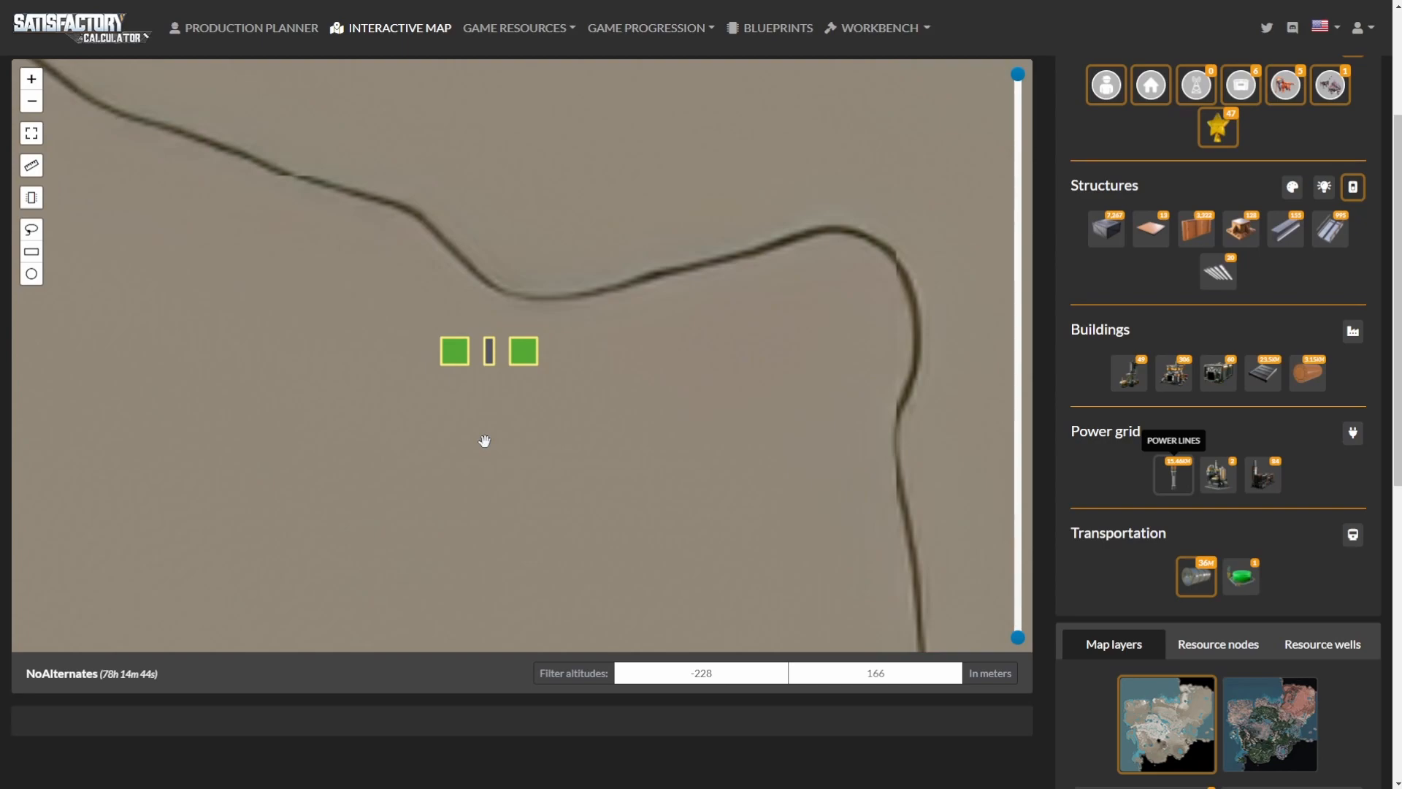
mouse_move(560, 444)
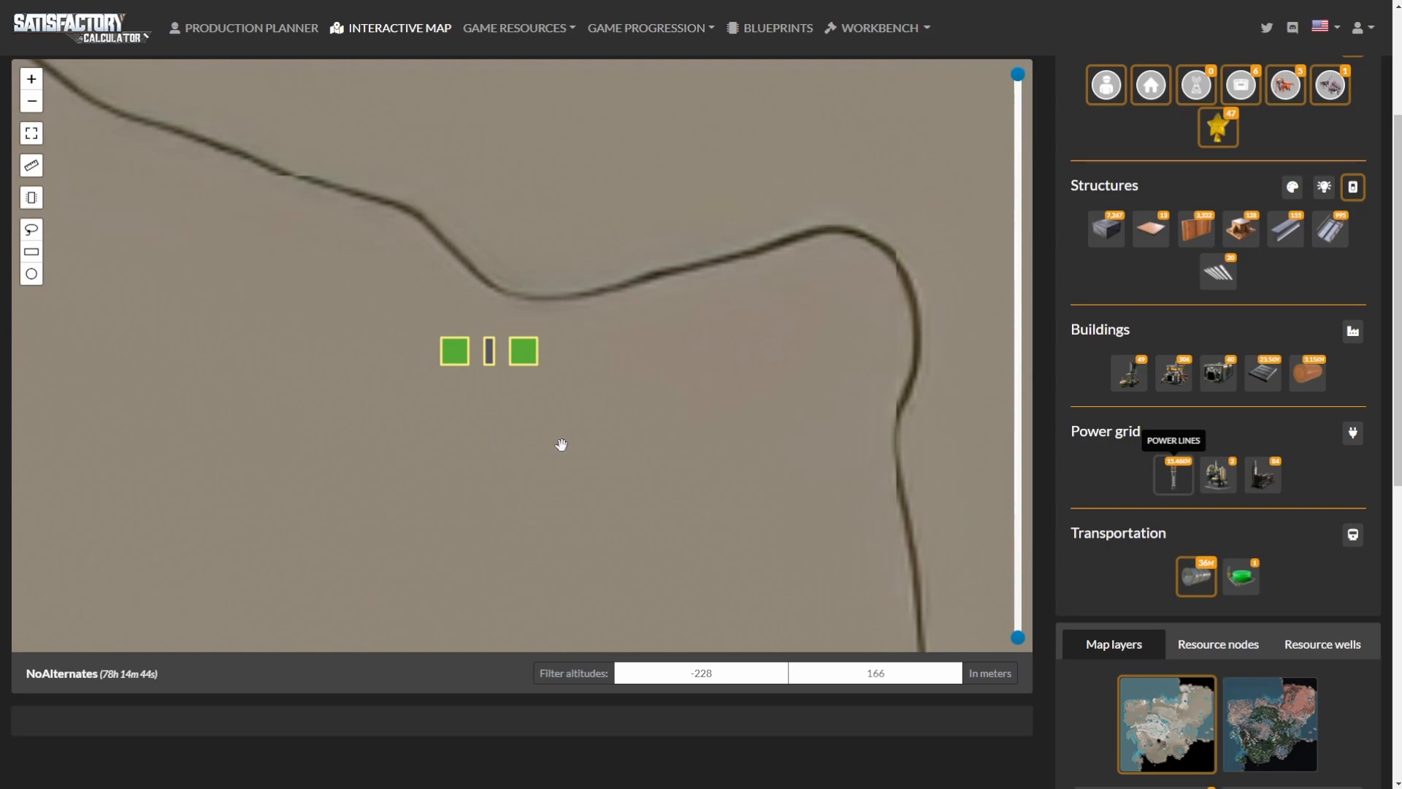
left_click(1173, 473)
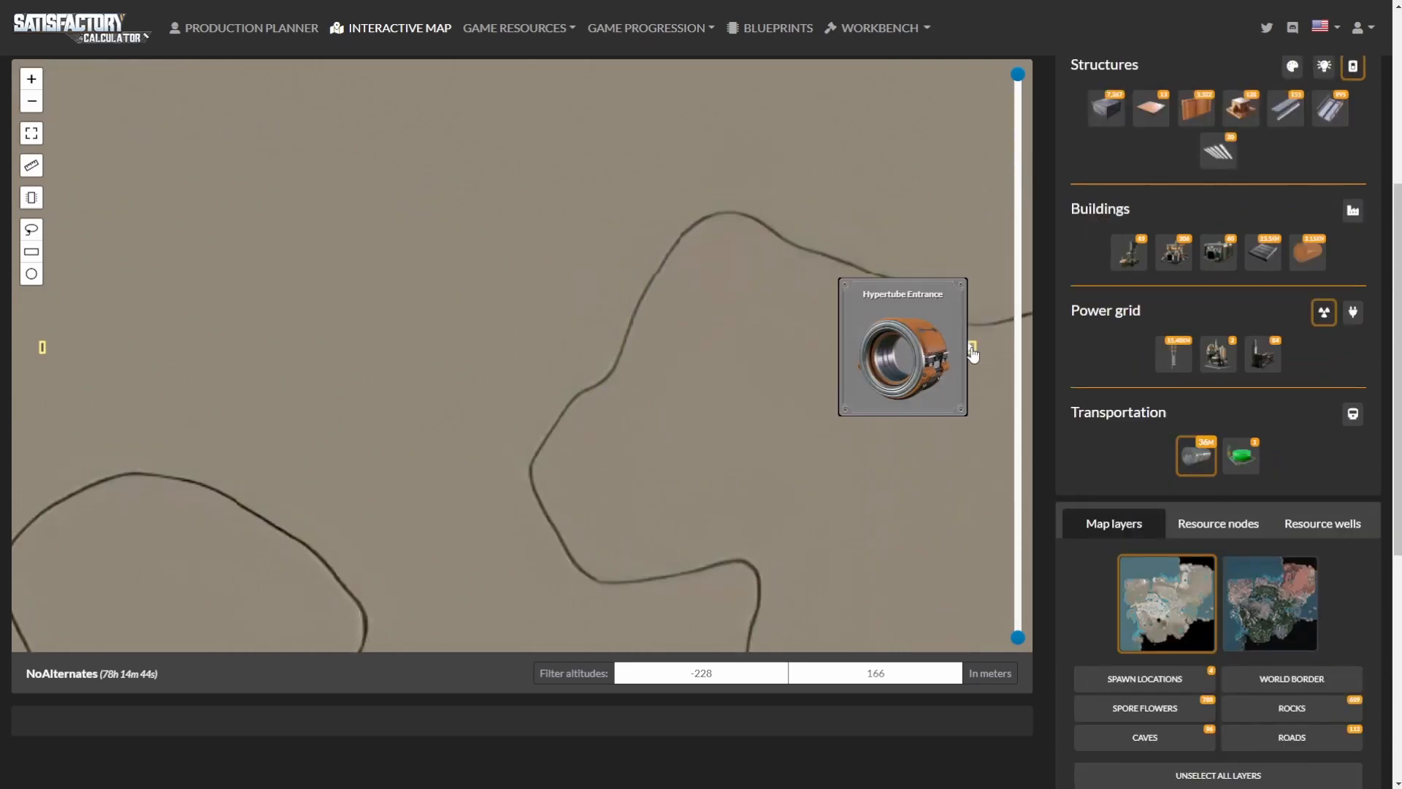
Step: Update the right hypertube entrance's X position to the destination coordinate and submit it
left_click(971, 347)
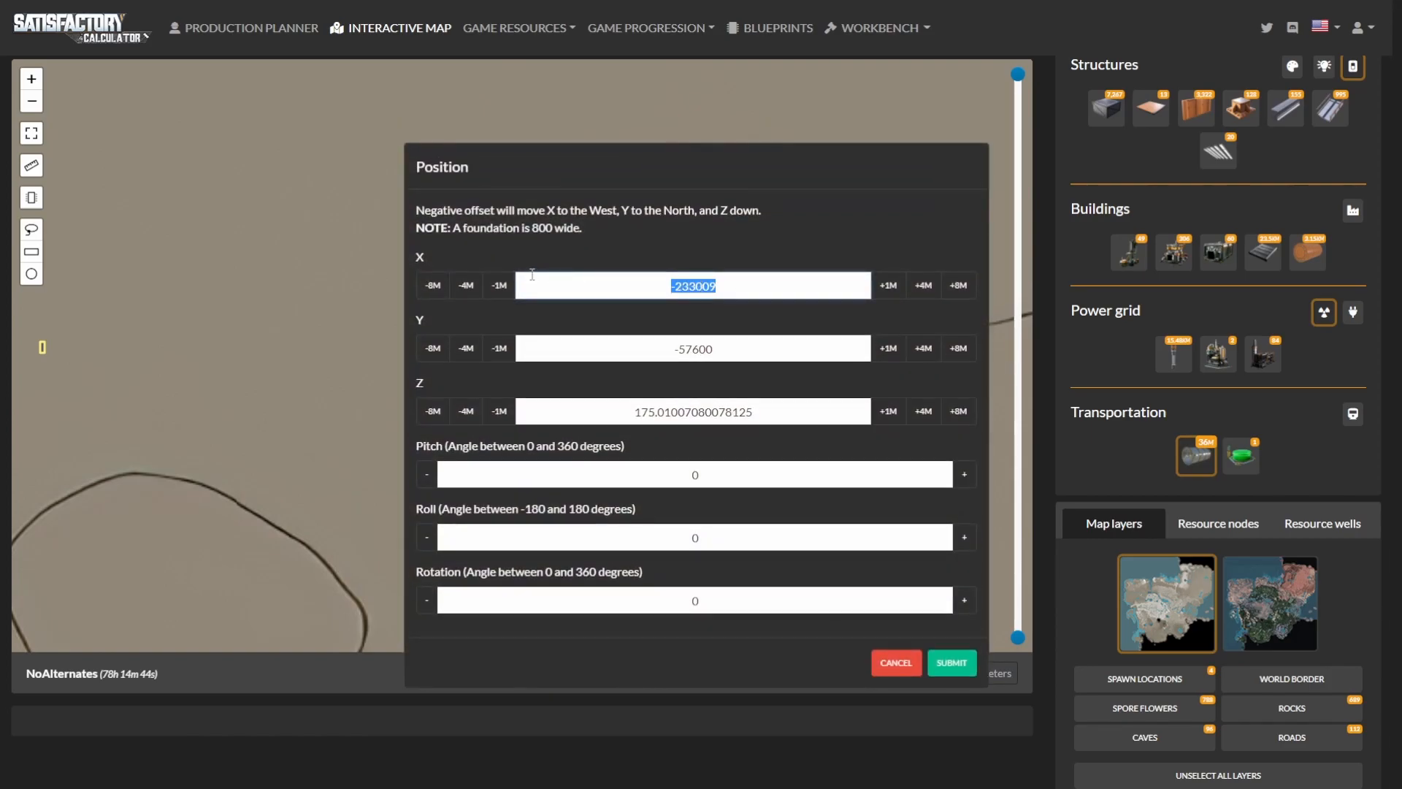
left_click(950, 663)
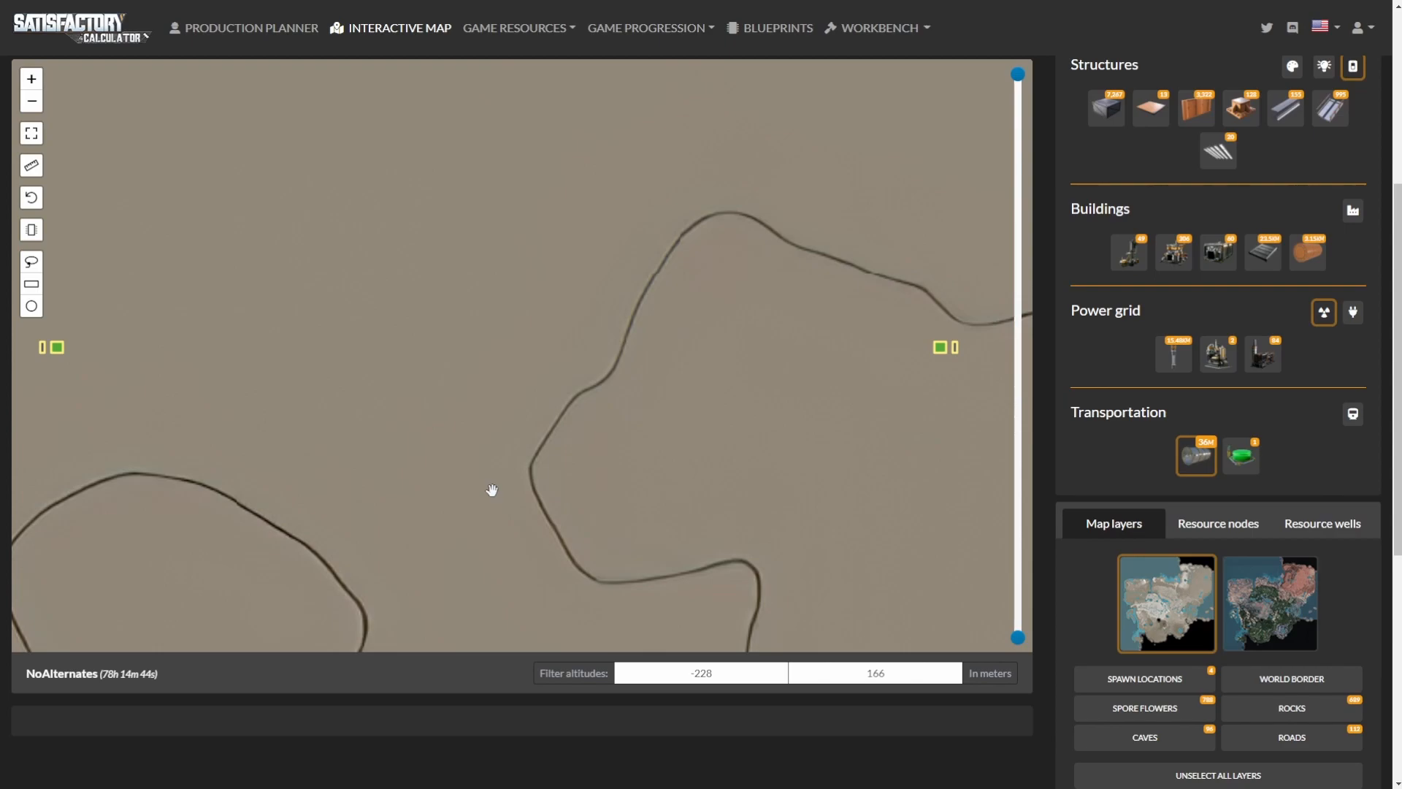
mouse_move(508, 489)
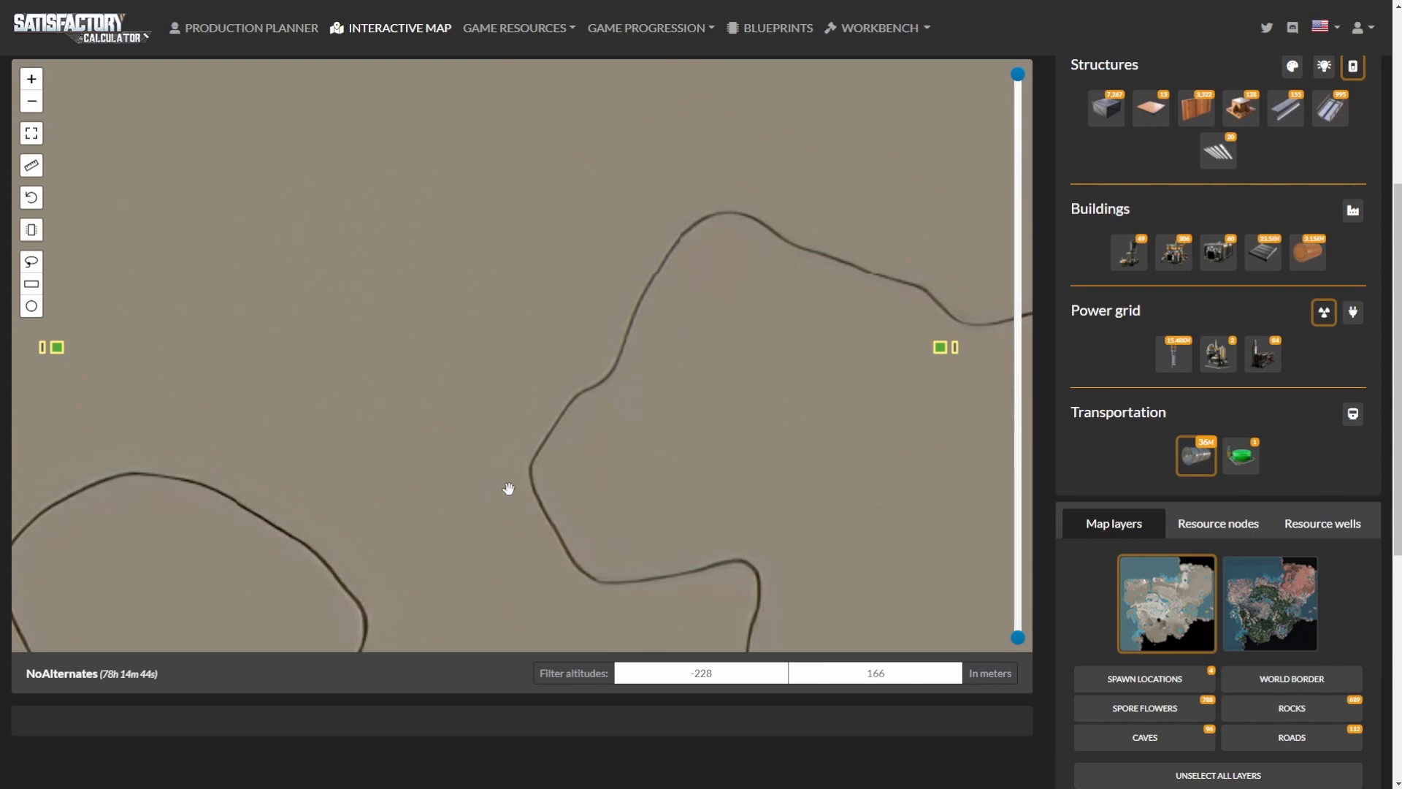